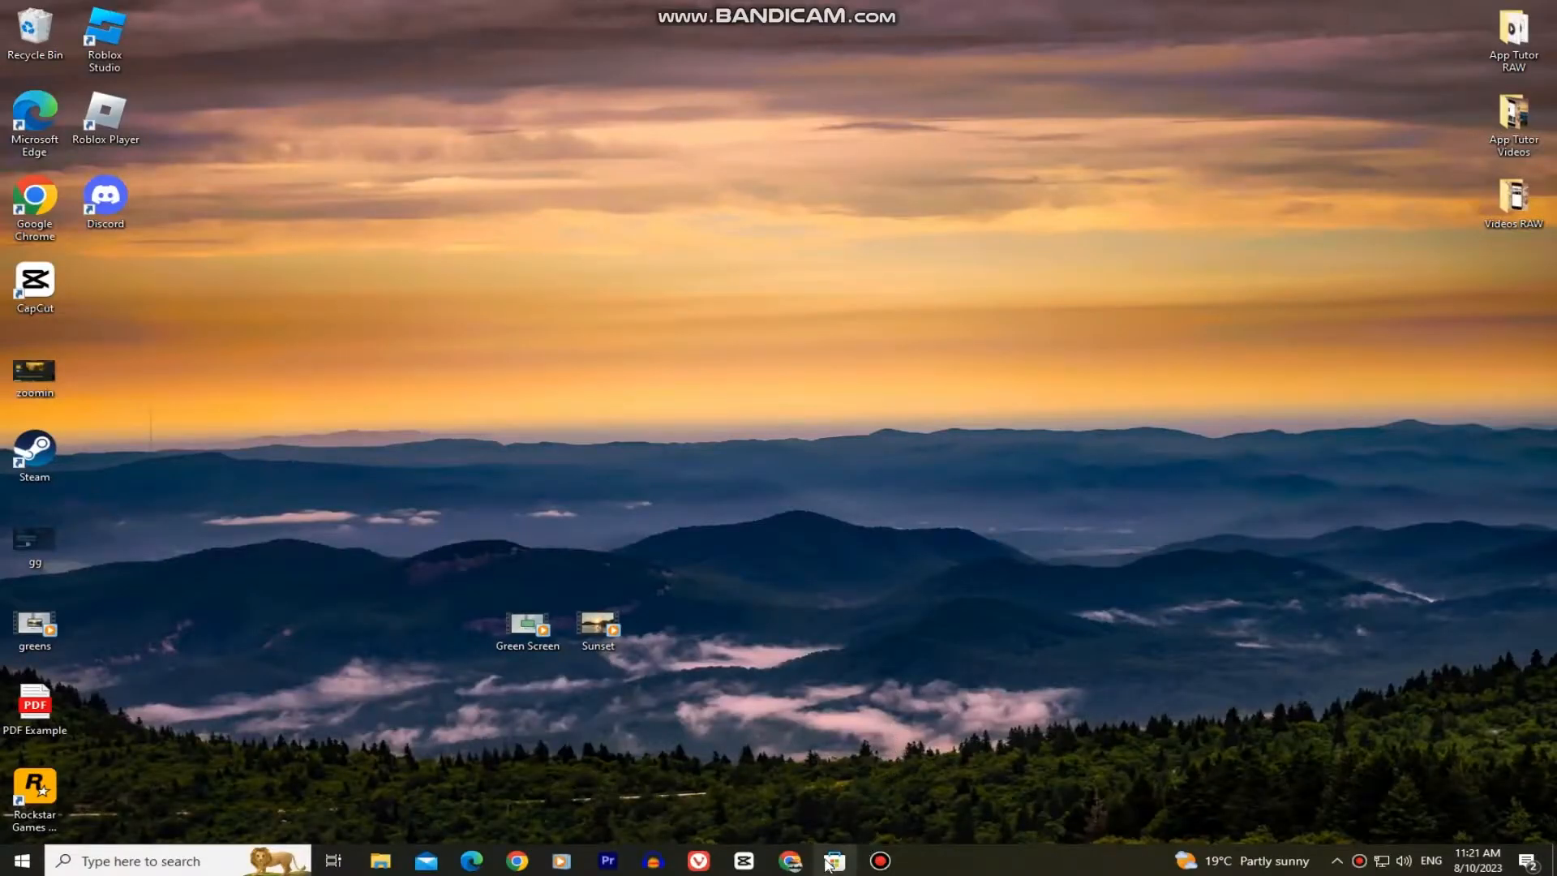
Open Microsoft Store and search for 'youtube'.
click(832, 860)
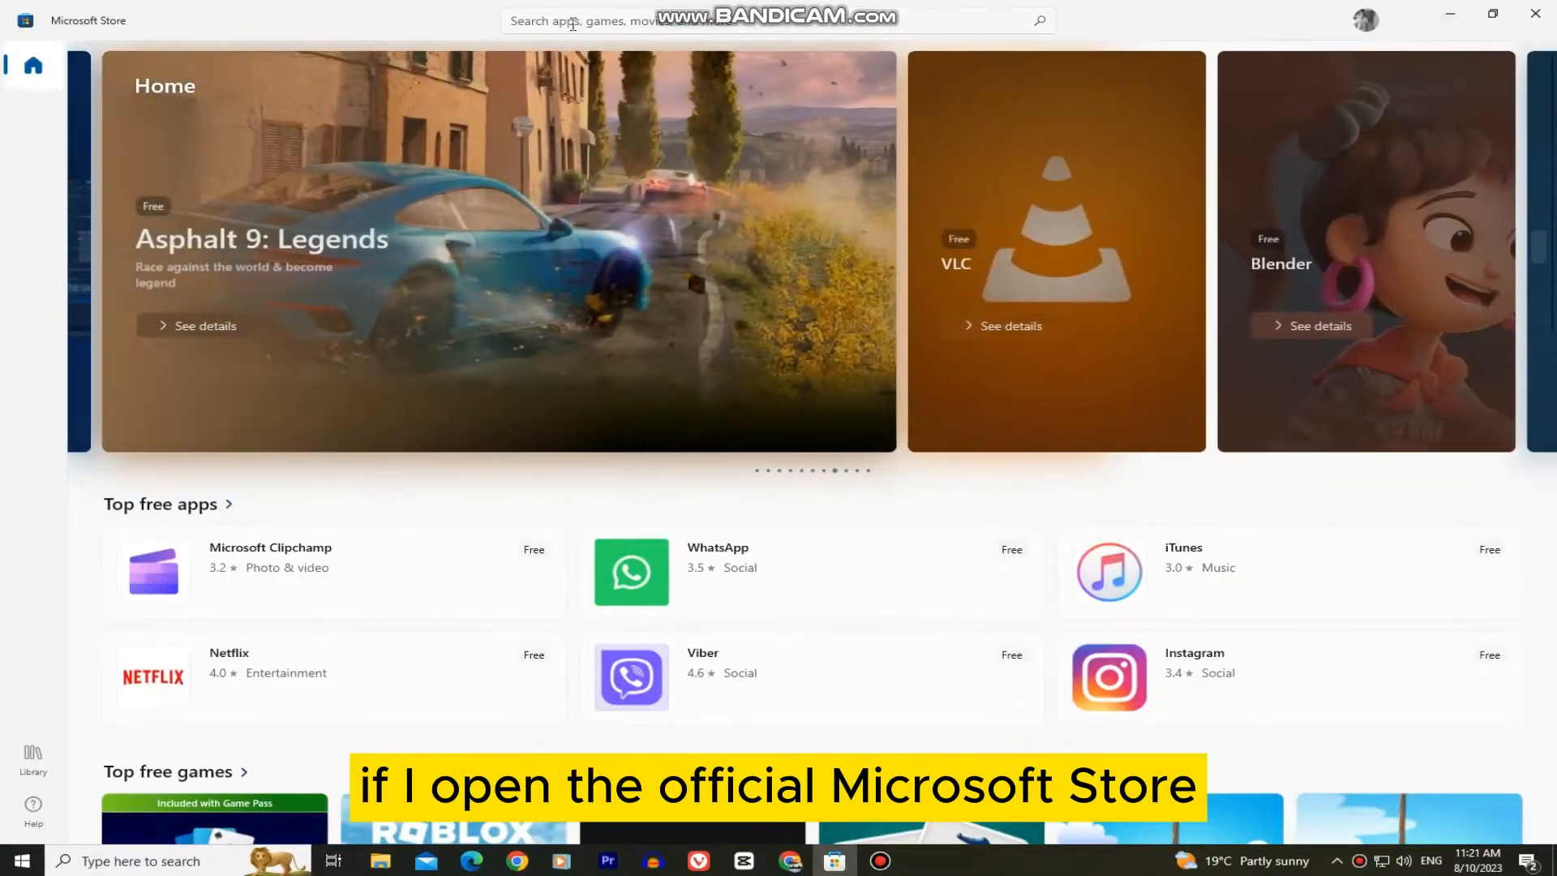
text(youtube)
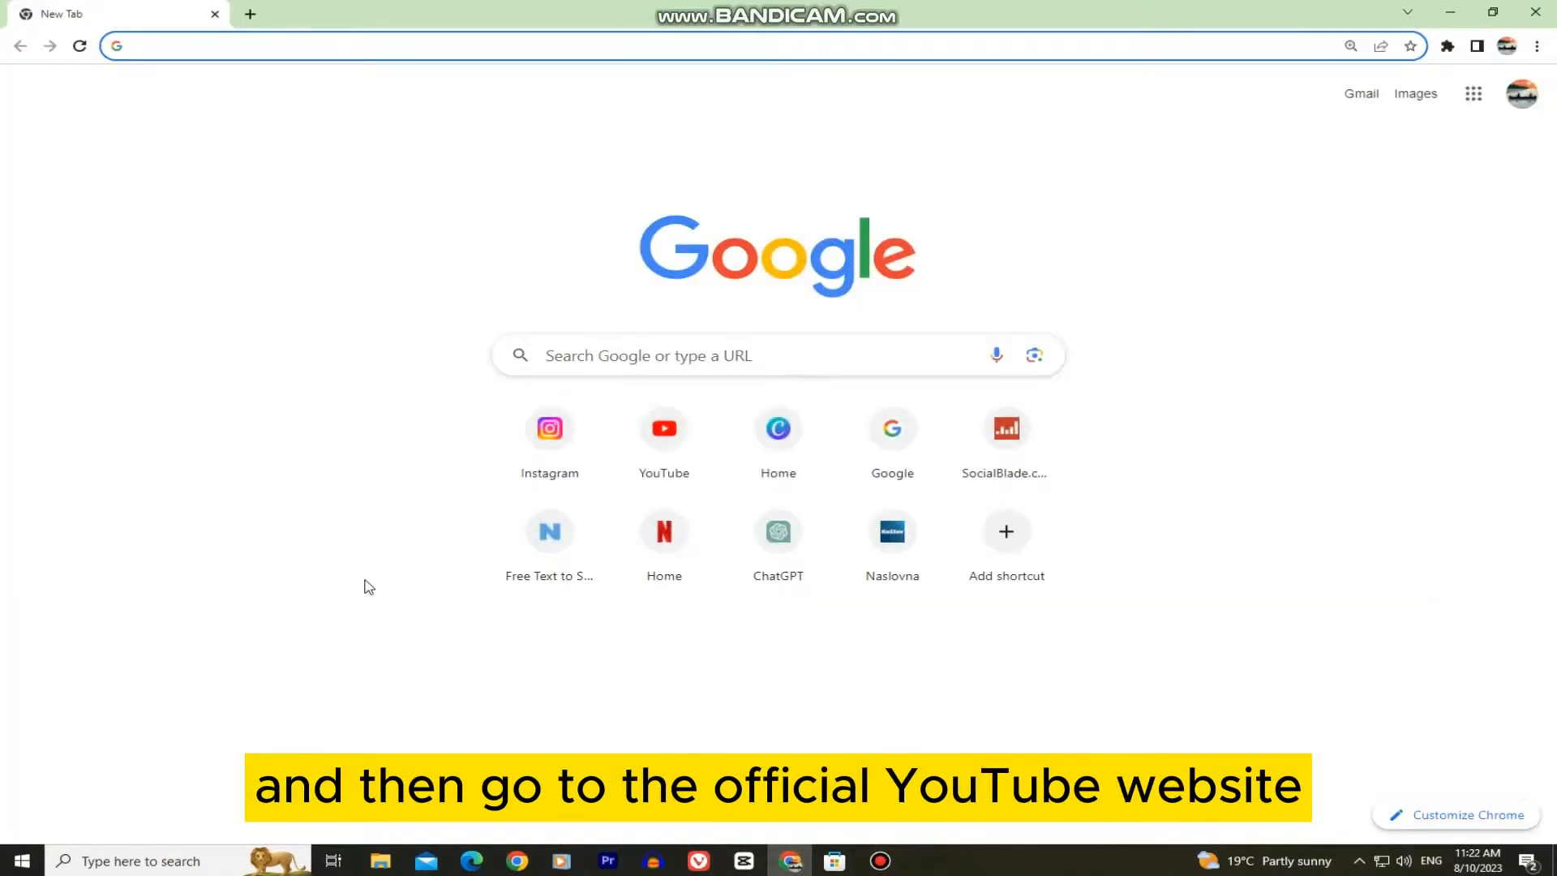
Go to youtube.com in the Chrome address bar.
text(youtube.com)
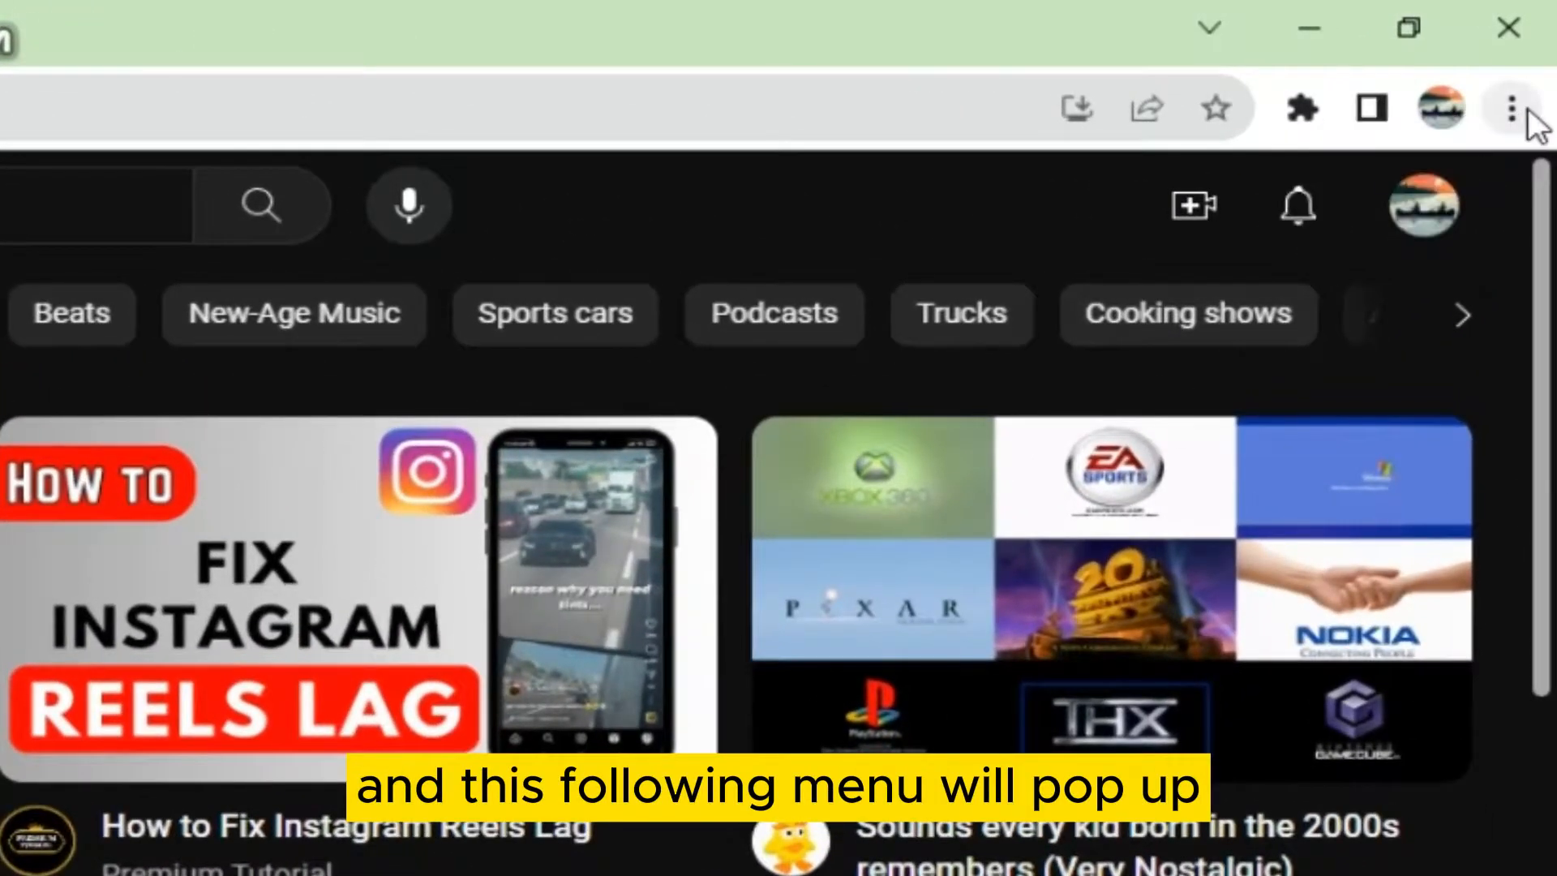
Choose Install YouTube from Chrome's three-dot menu.
click(1511, 107)
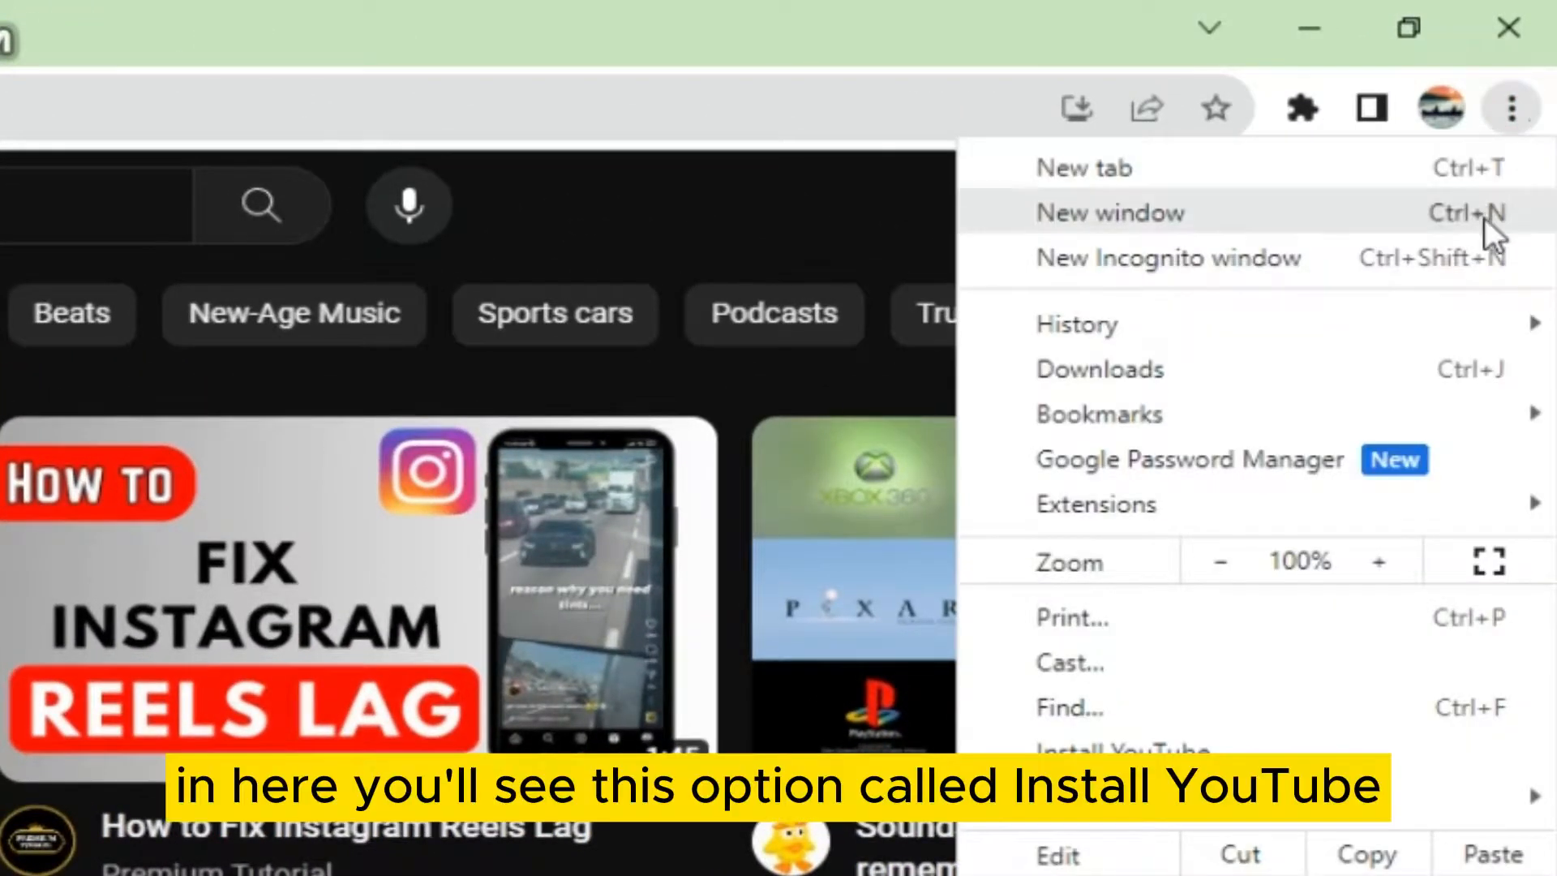
mouse_move(1391, 775)
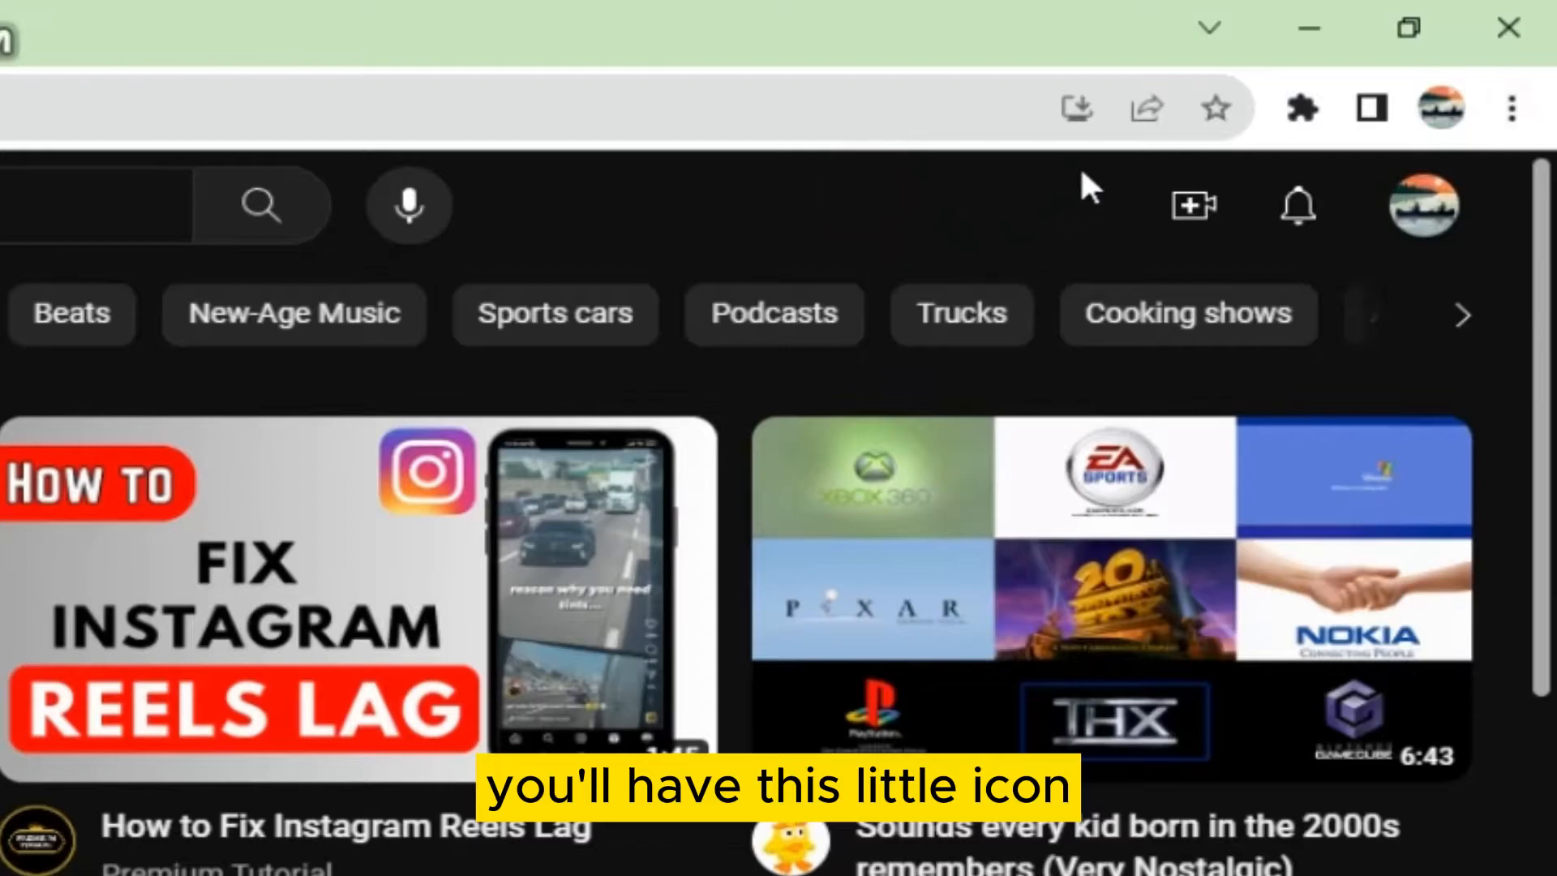
mouse_move(1076, 107)
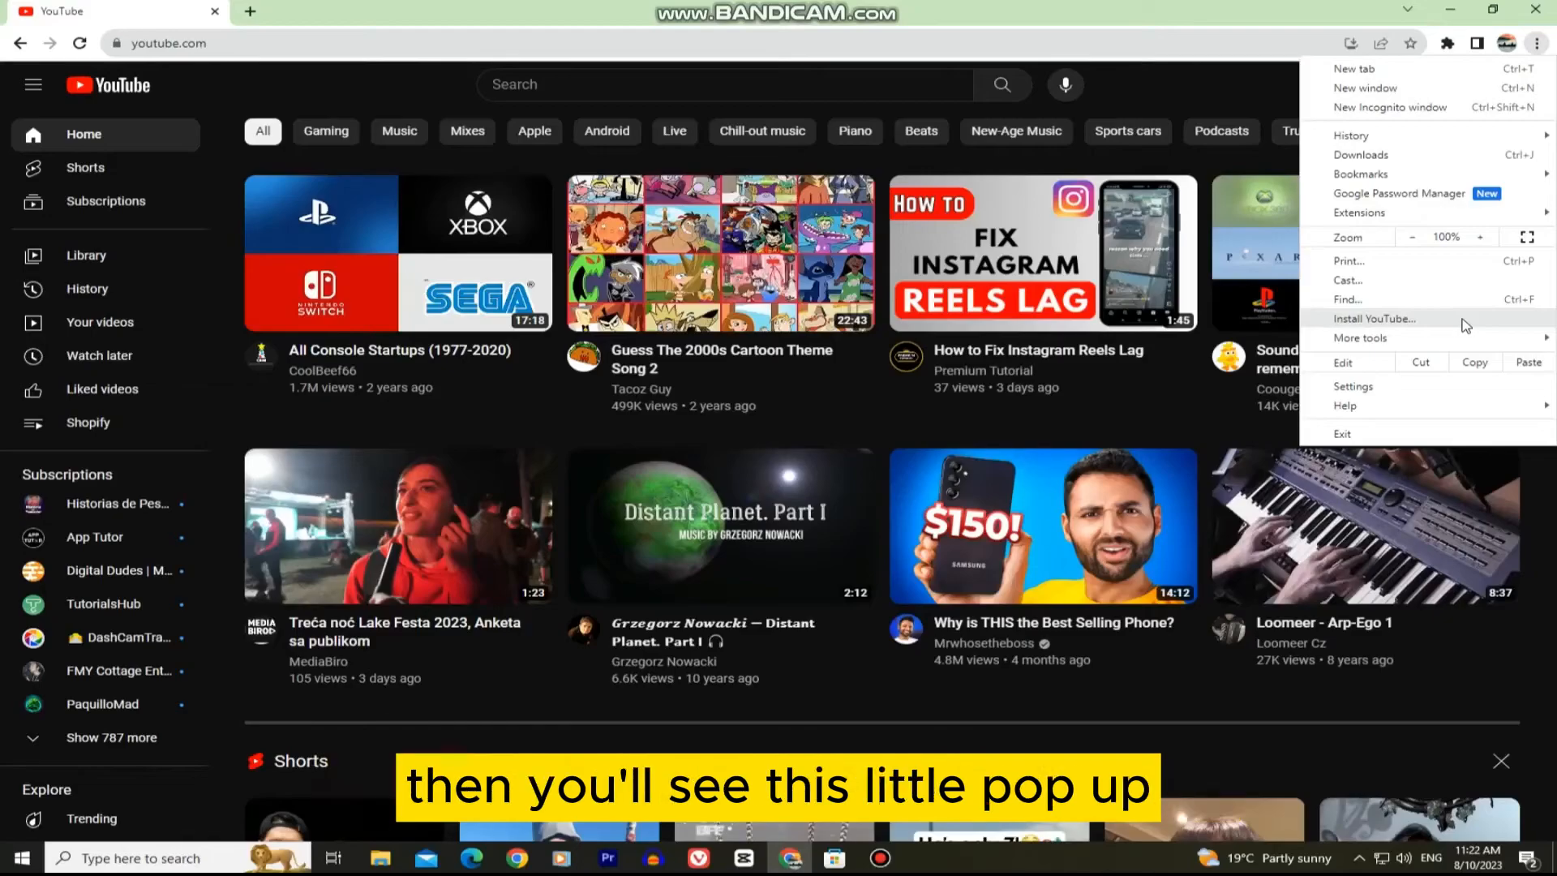
click(1376, 319)
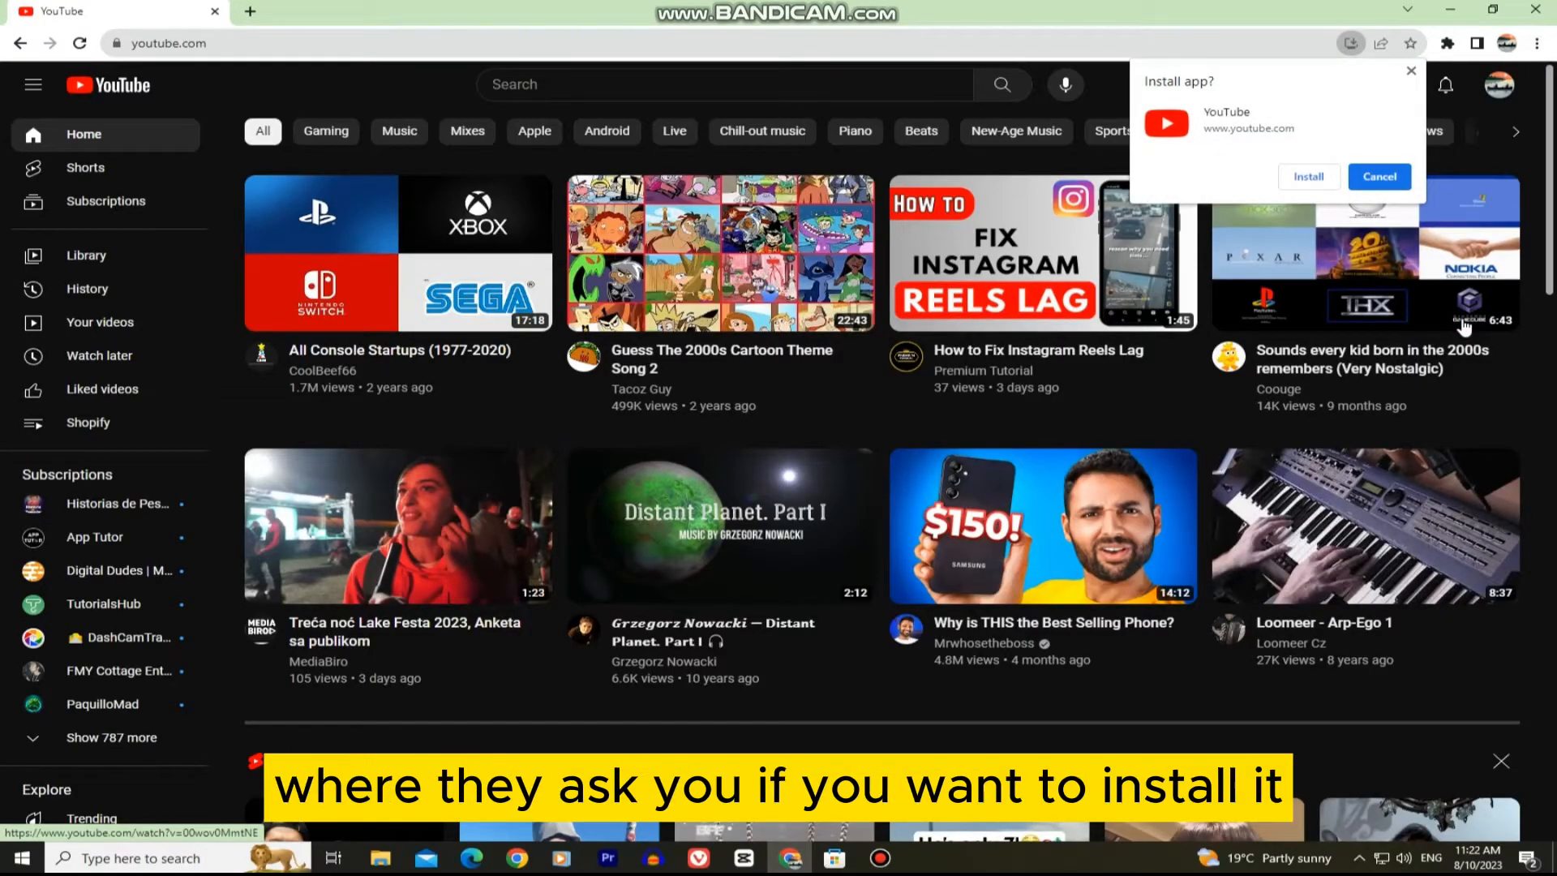
Confirm the YouTube app install and launch it from its desktop shortcut.
click(1379, 177)
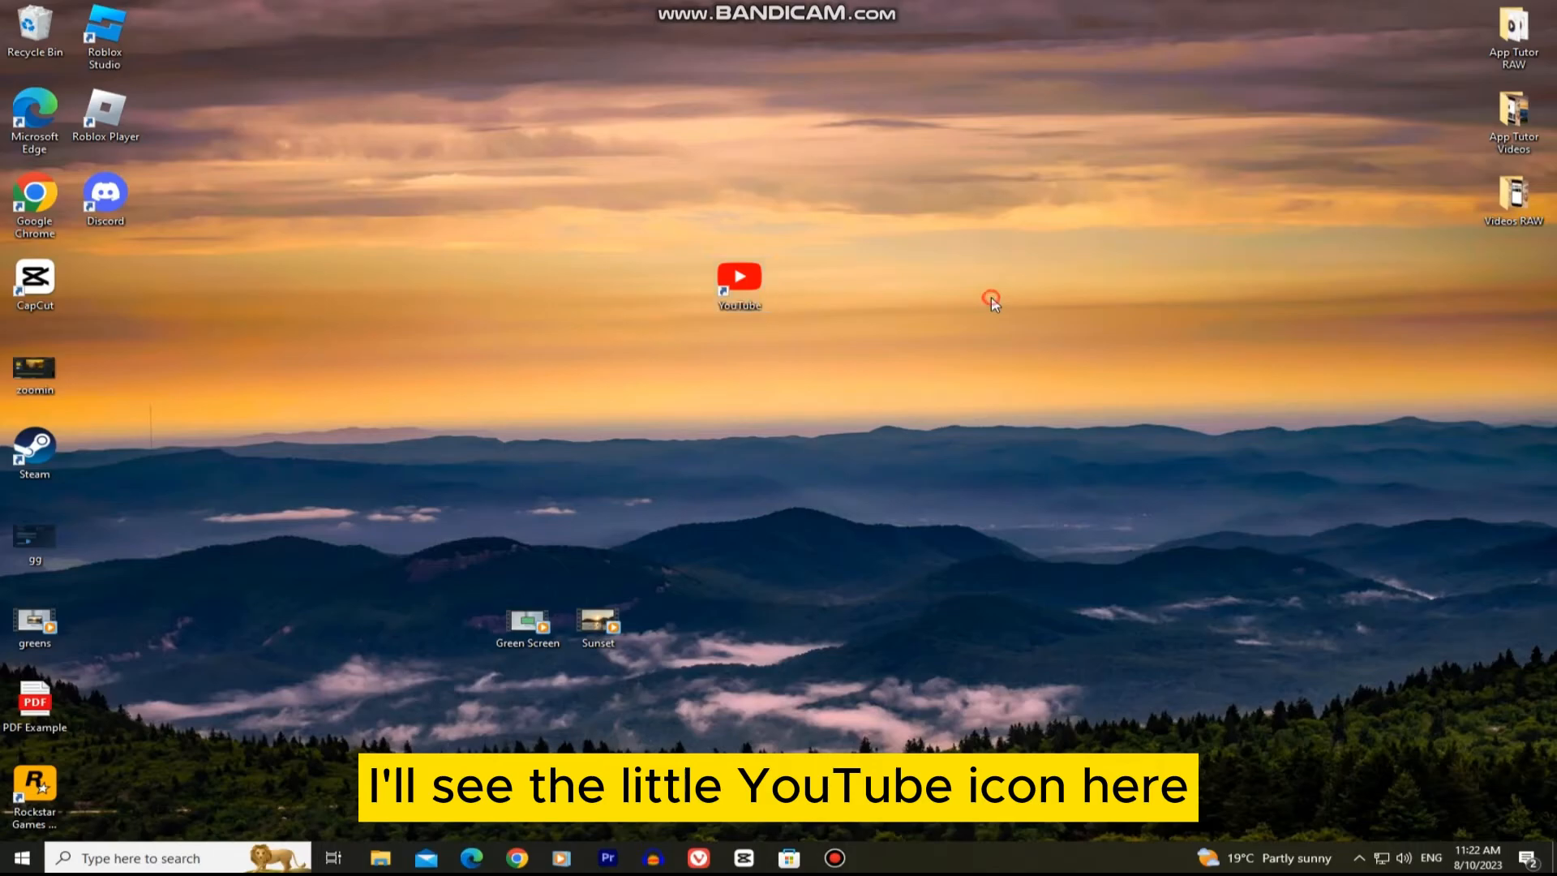
double_click(739, 275)
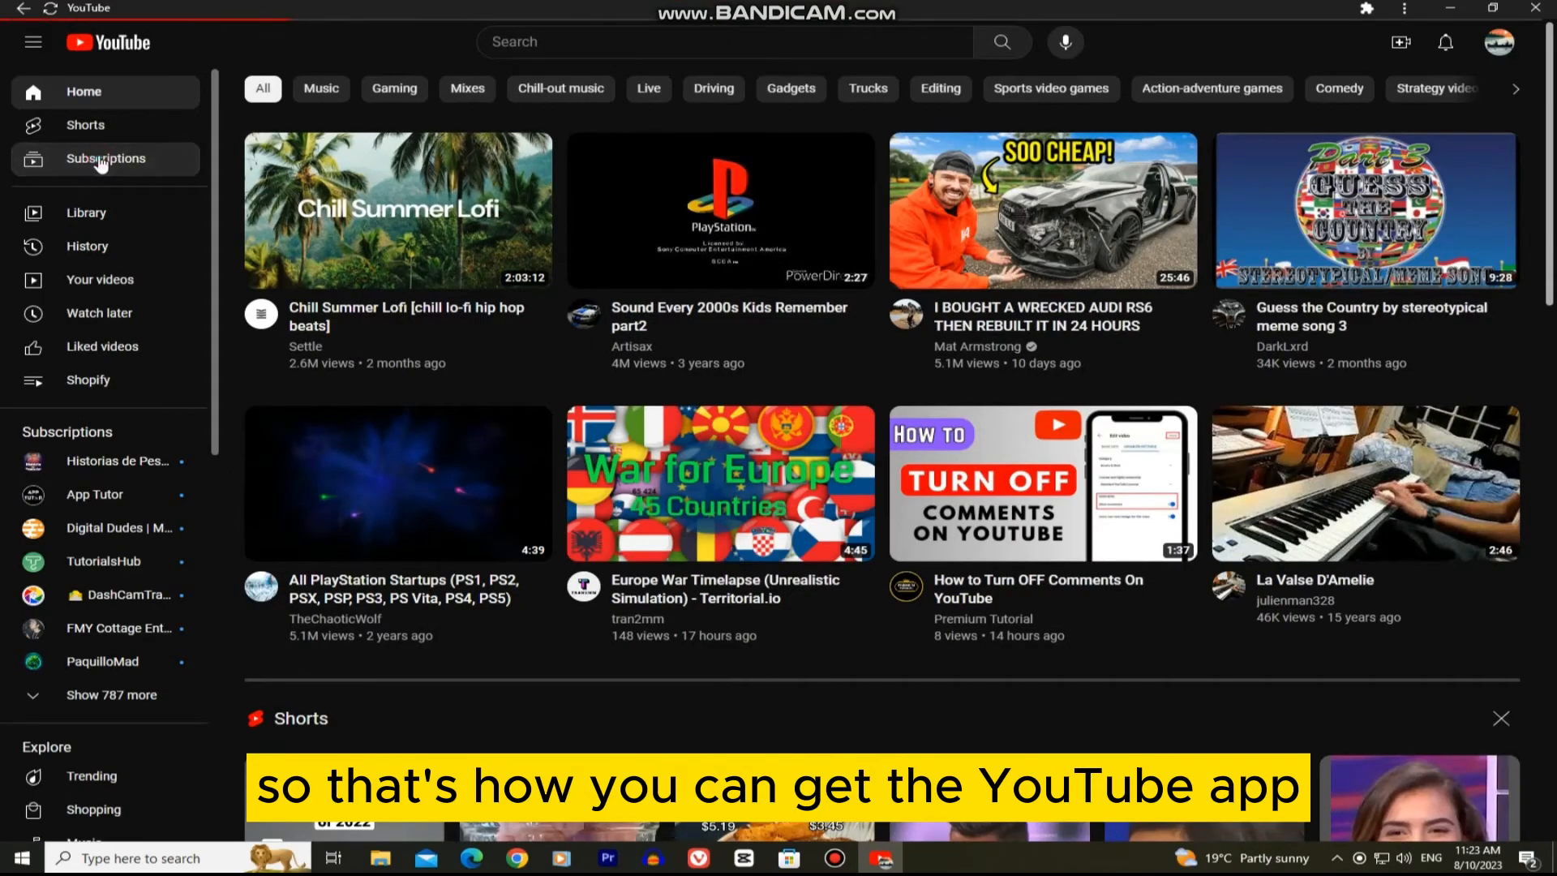
Play the first Subscriptions video, 'How To Send Camera Roll Video As Snap On Snapchat'.
click(103, 158)
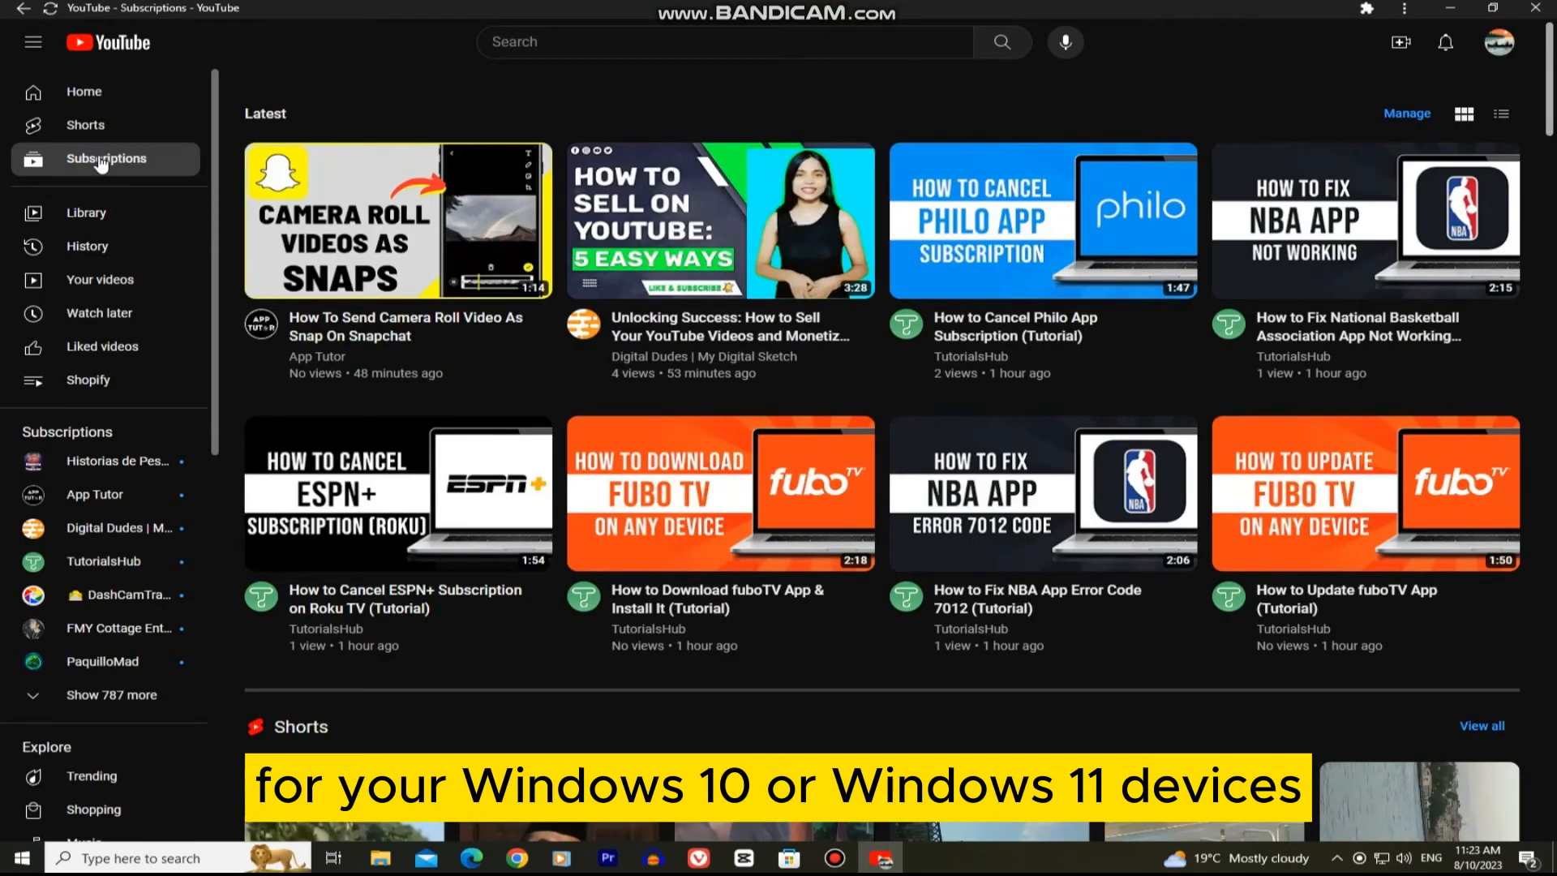
click(397, 219)
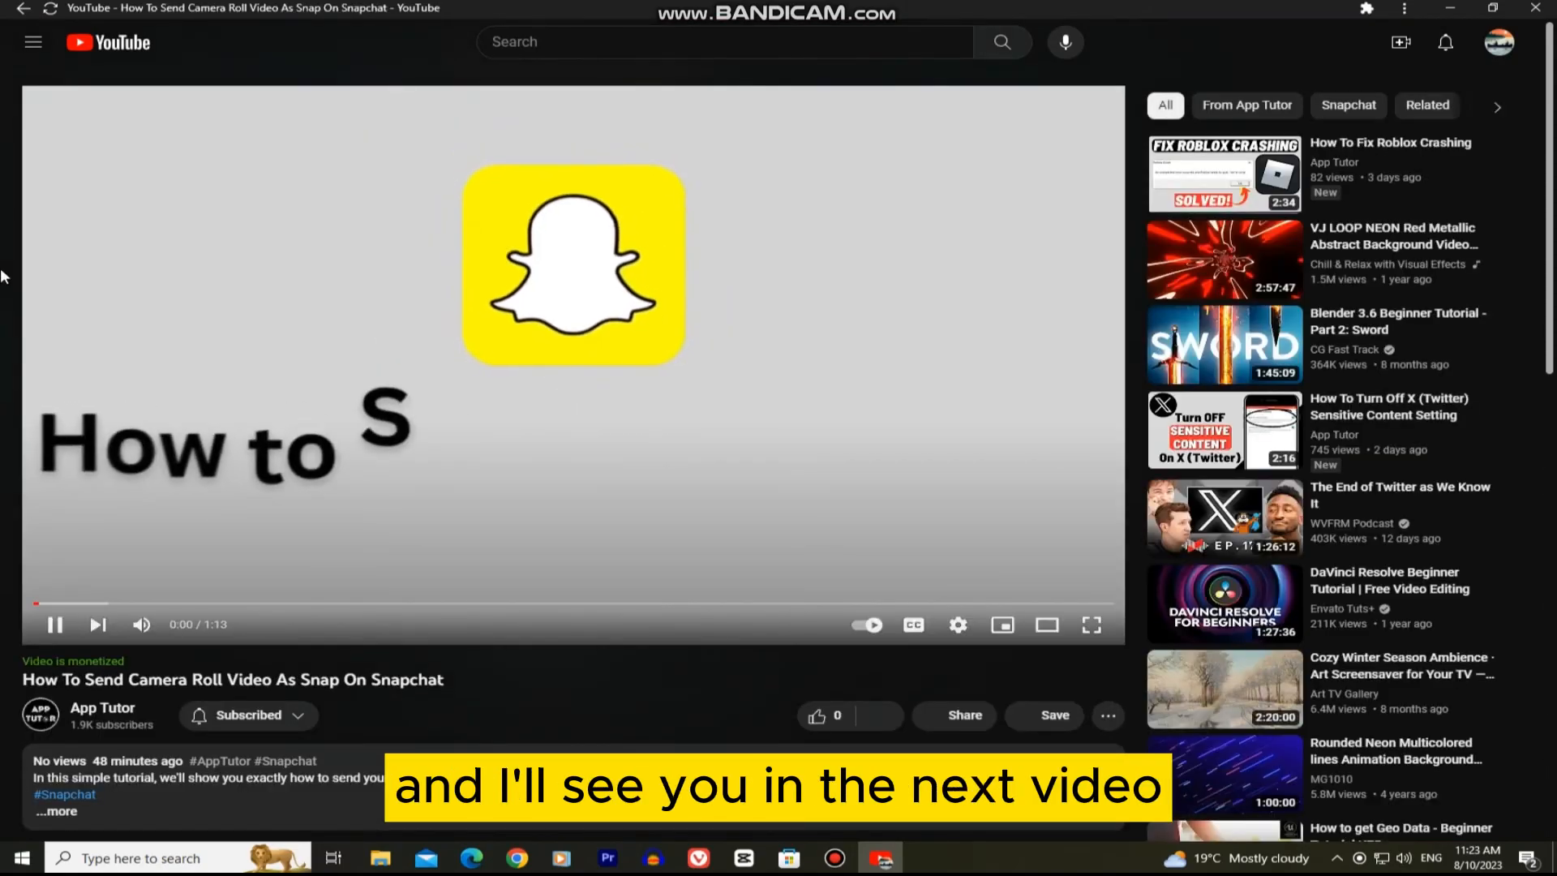